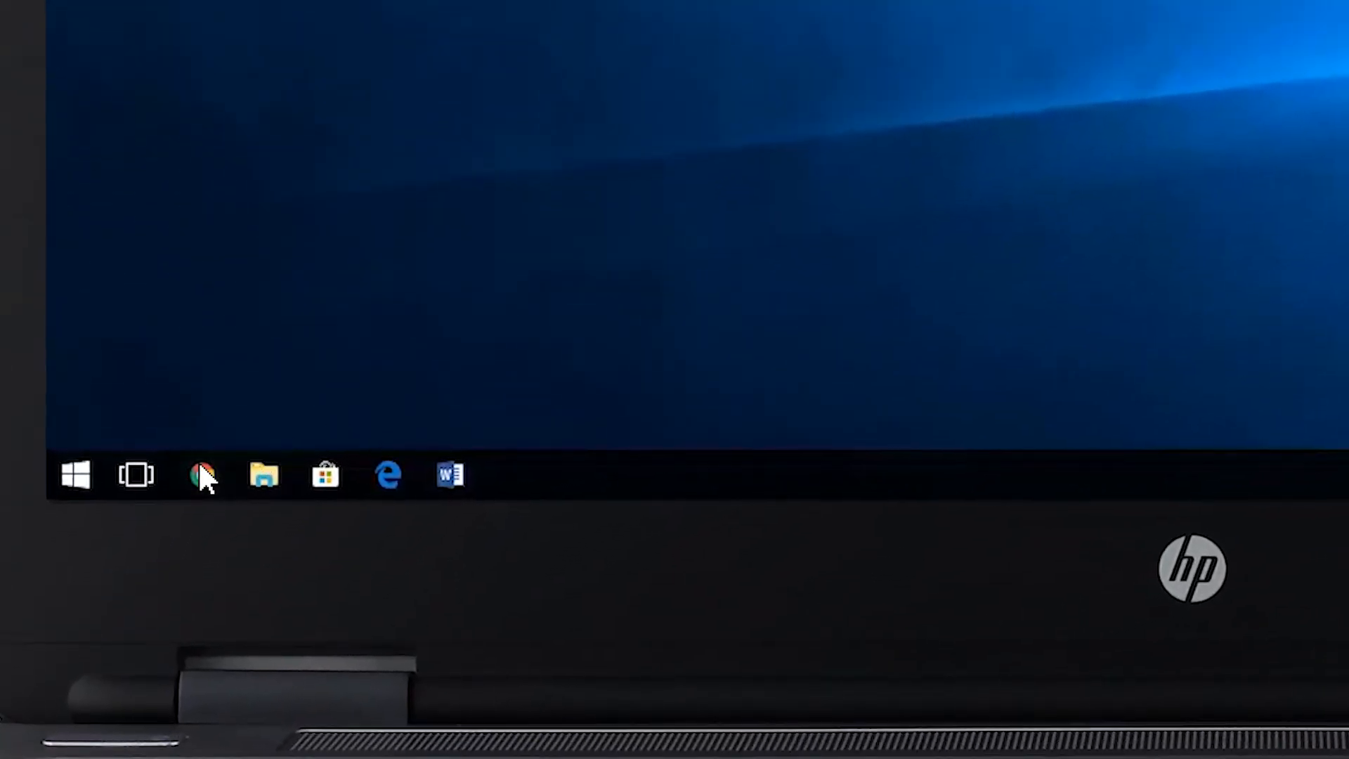
# Step: Launch Google Chrome from the taskbar
pyautogui.click(388, 475)
pyautogui.write('192.168.')
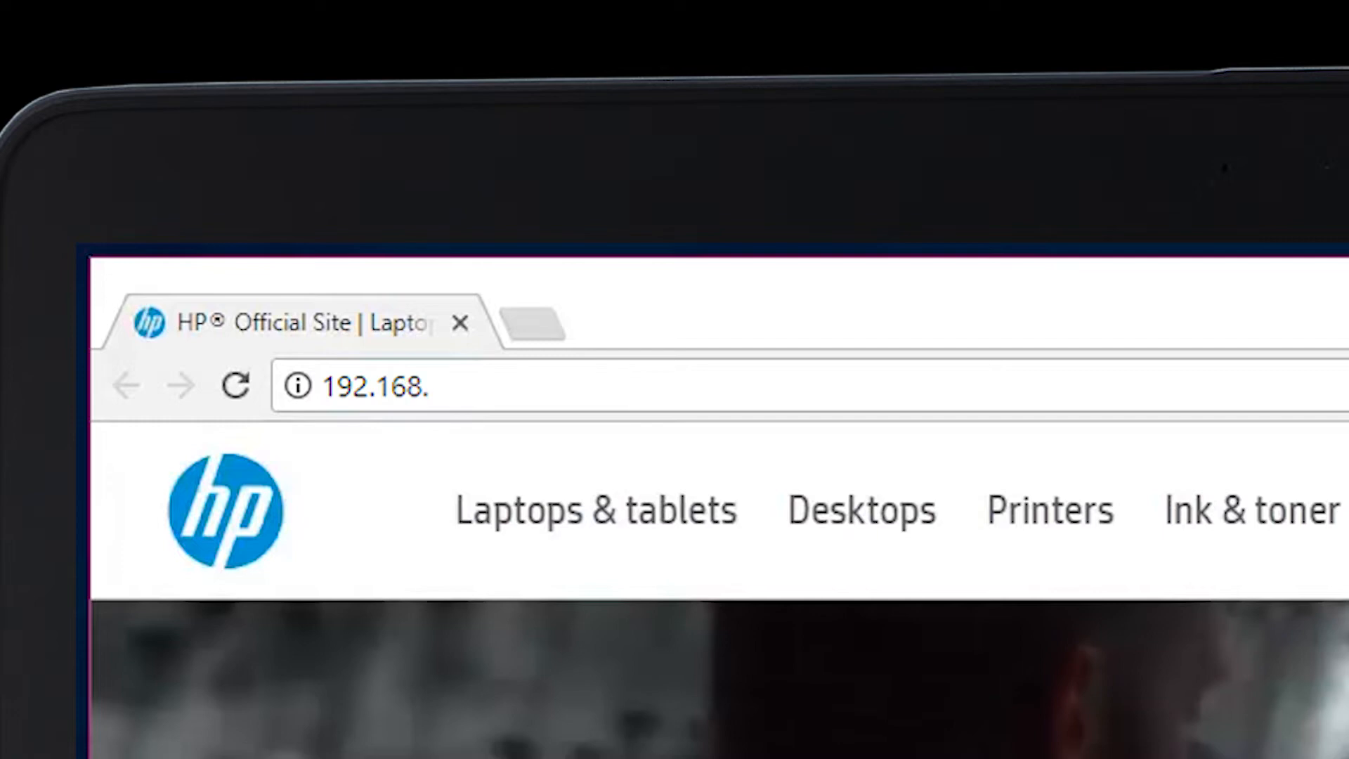
# Step: Go to the printer's embedded web server at 192.168.1.113
pyautogui.write('1.1')
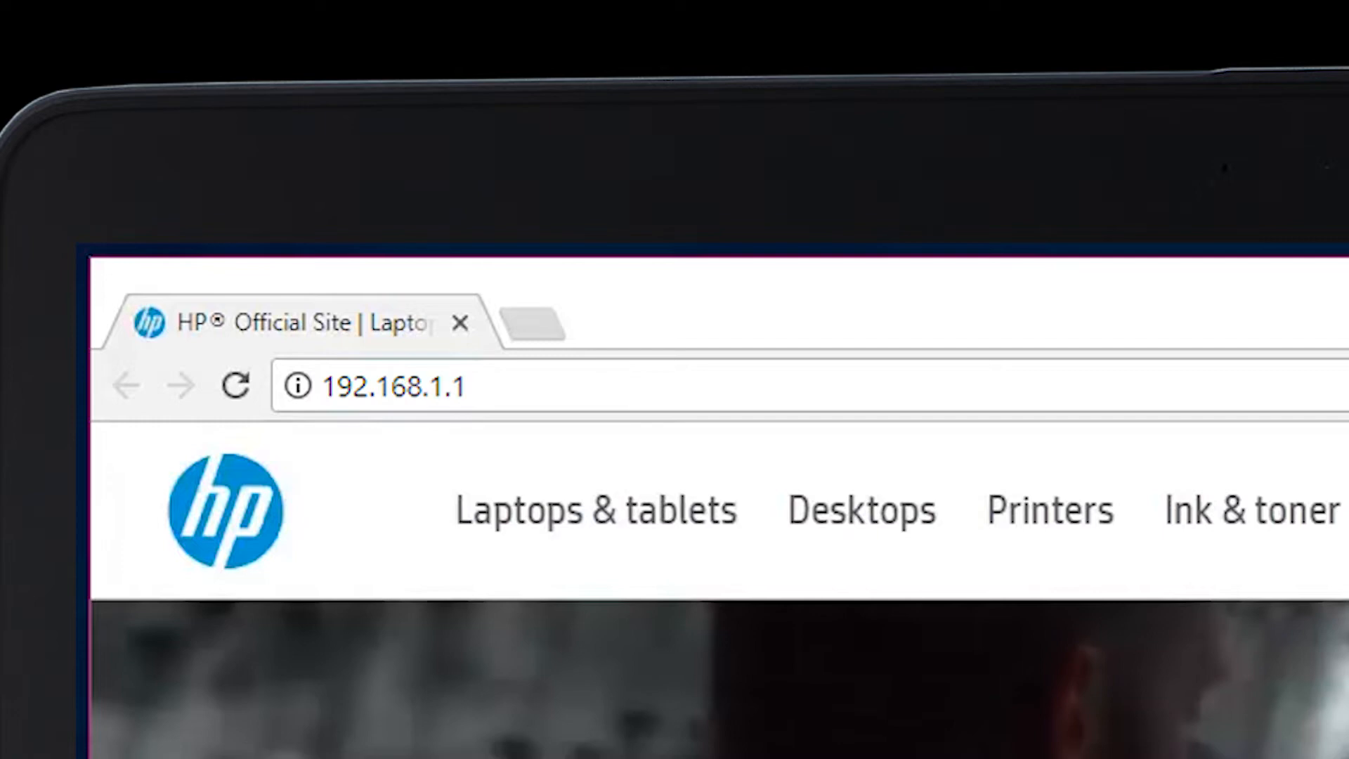
pyautogui.write('13')
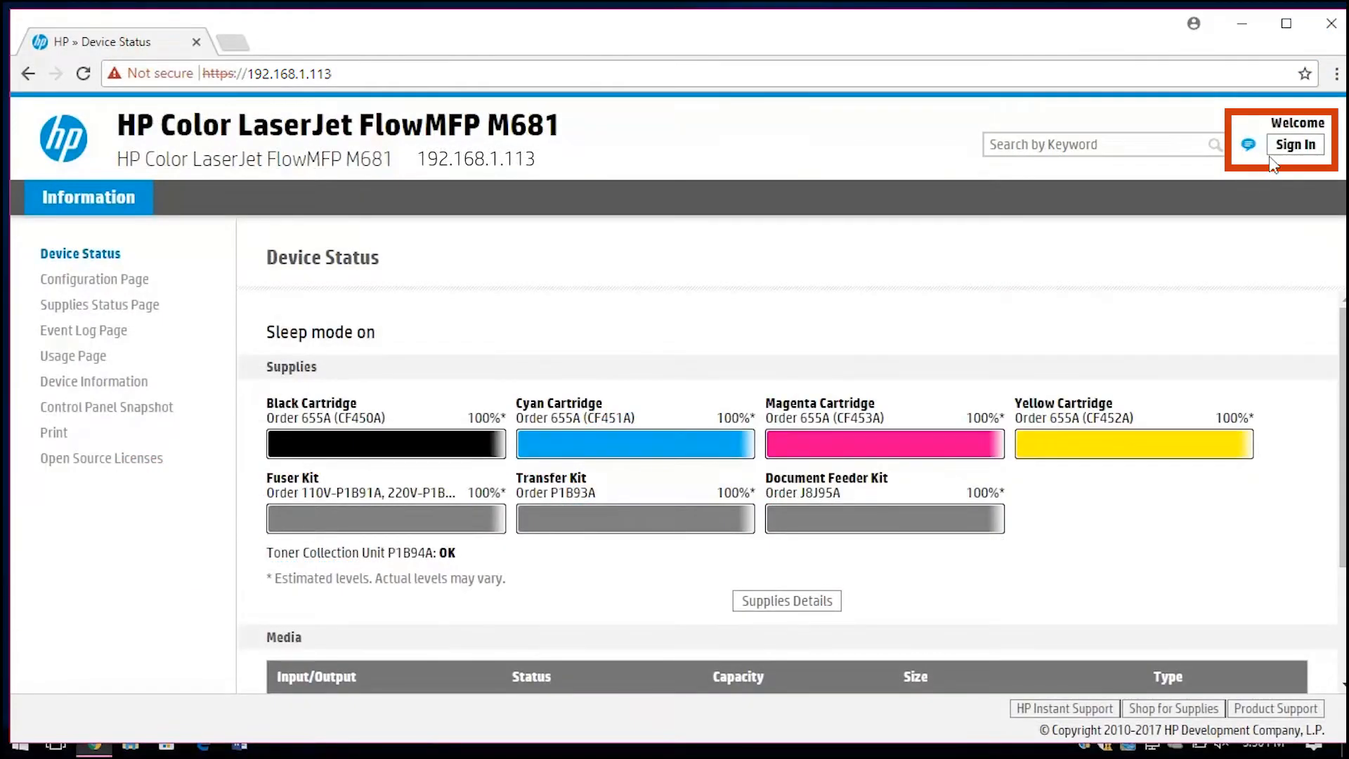
pyautogui.moveTo(1296, 144)
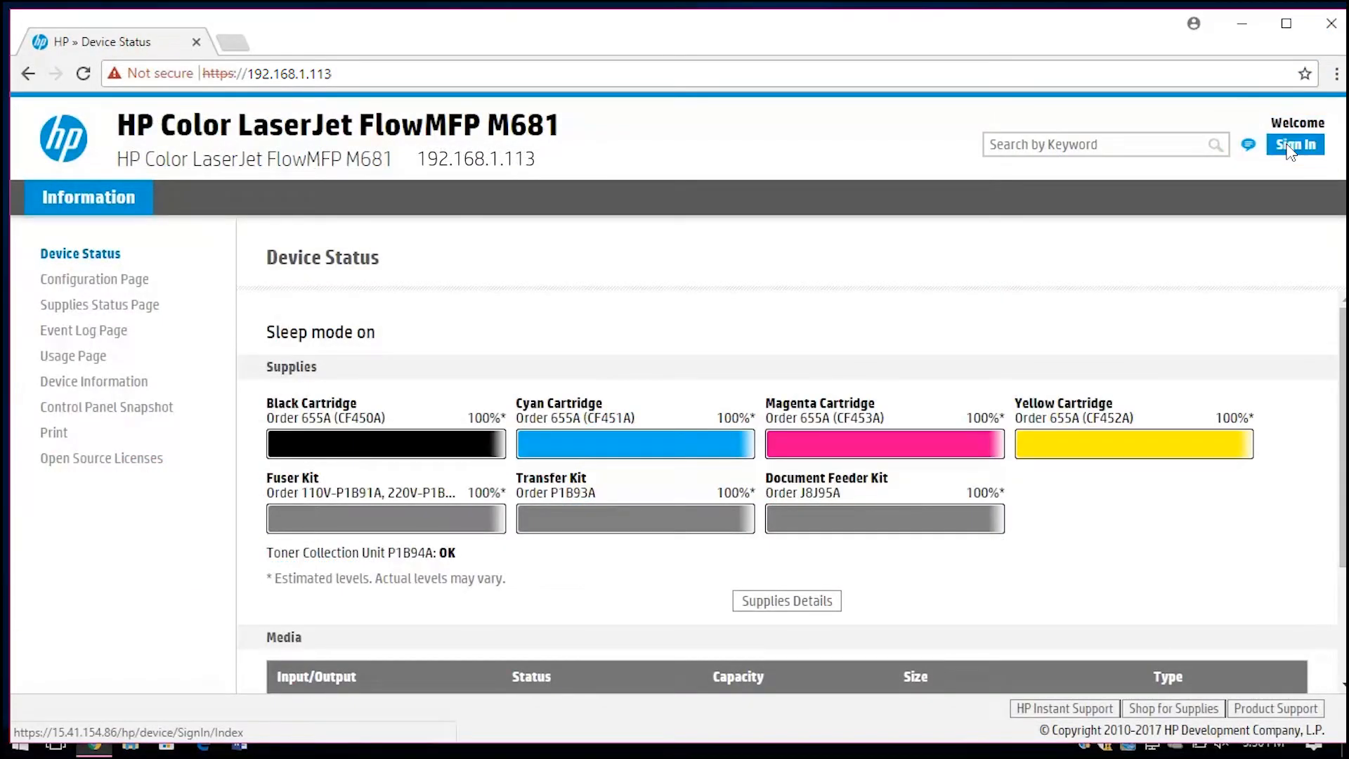
# Step: Sign in to the printer's web server as the local Administrator
pyautogui.click(1296, 143)
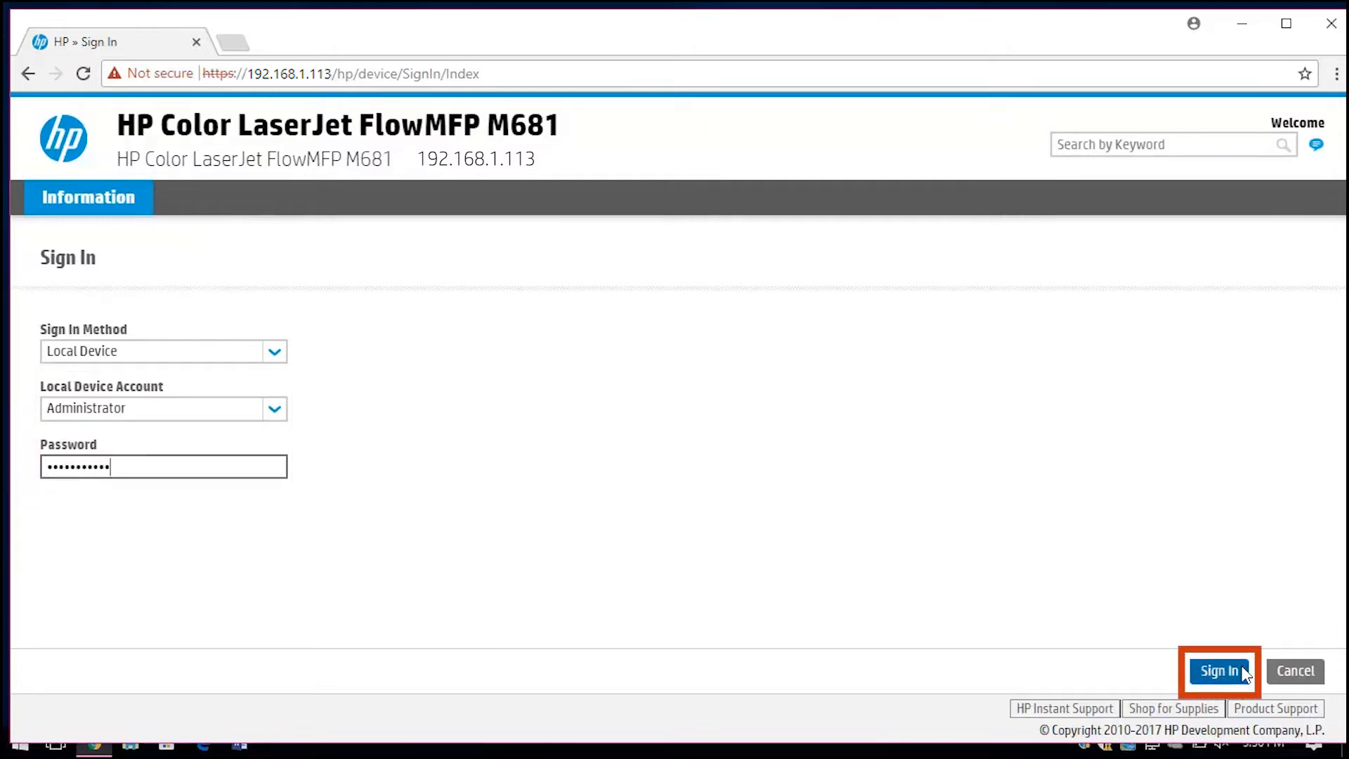
pyautogui.click(1218, 671)
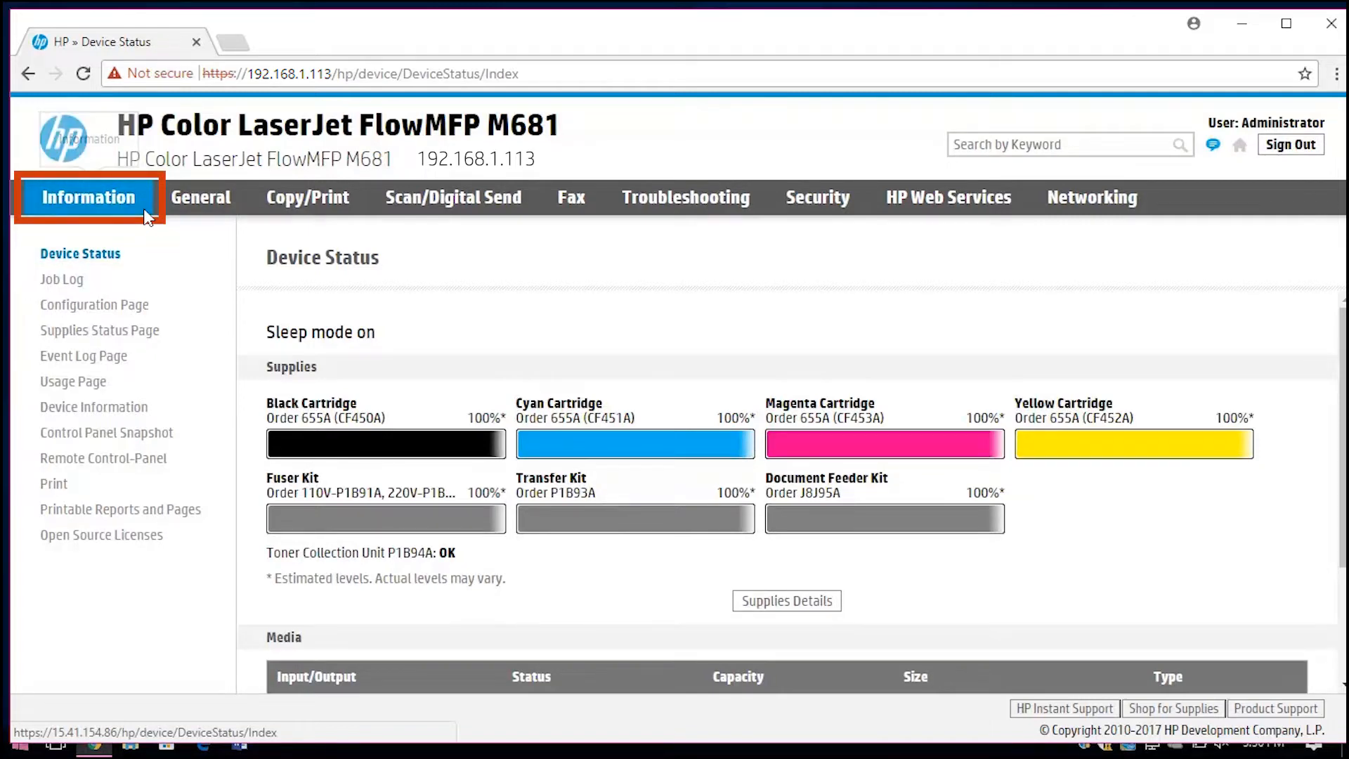
pyautogui.moveTo(818, 197)
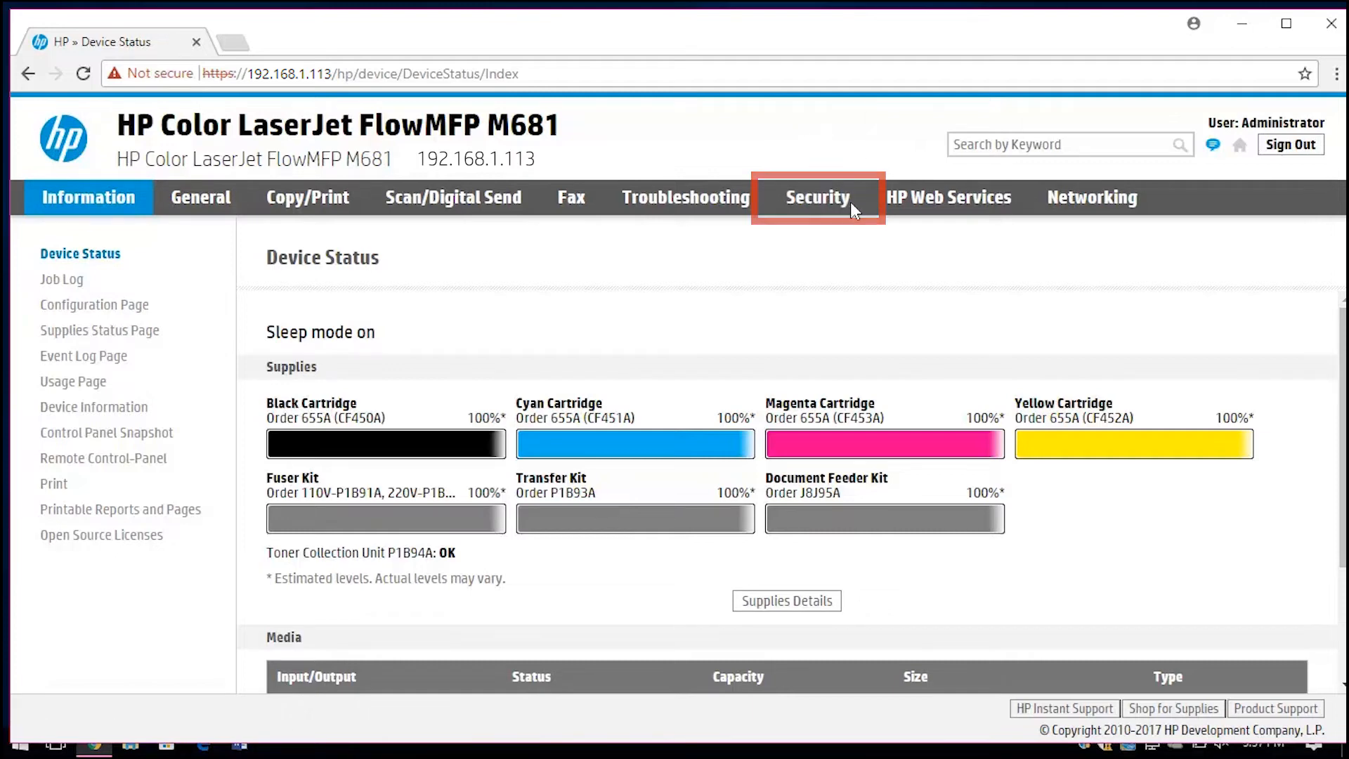
pyautogui.moveTo(947, 197)
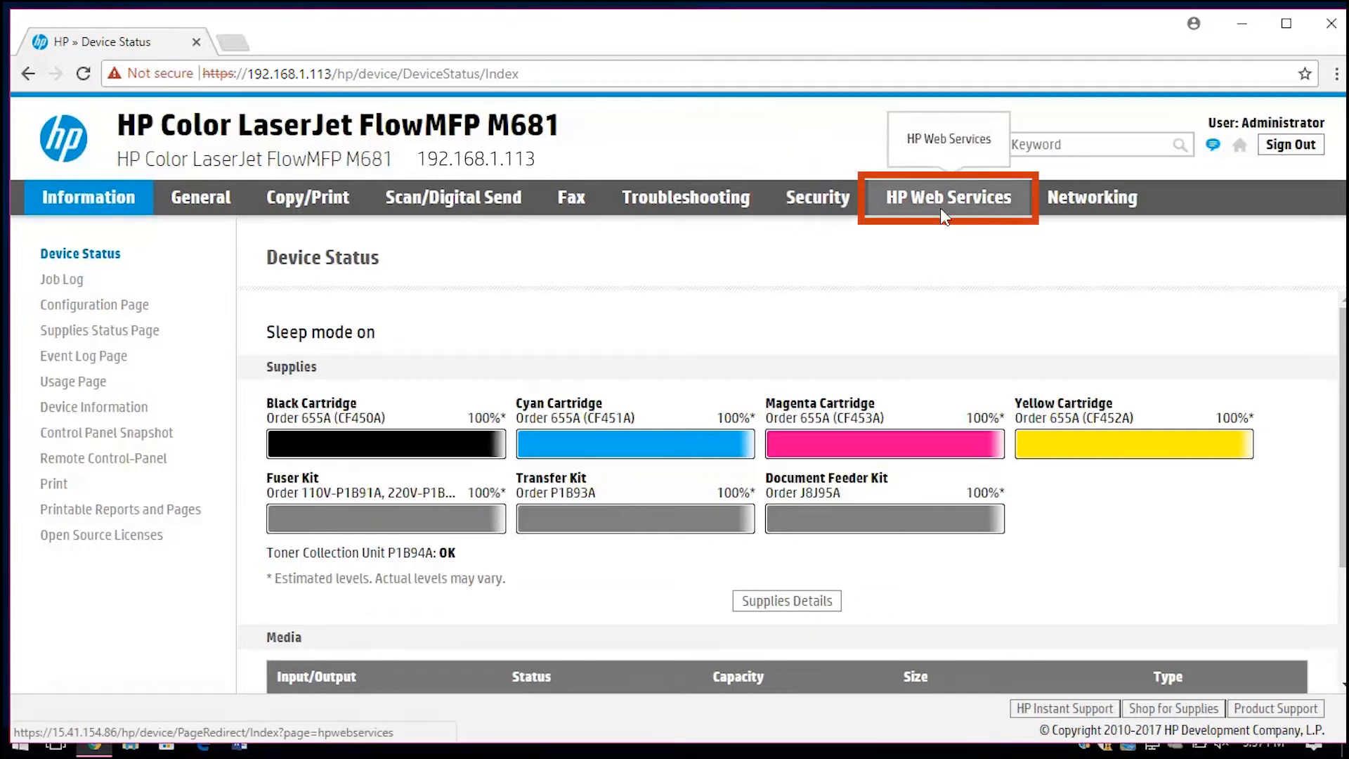
pyautogui.moveTo(582, 241)
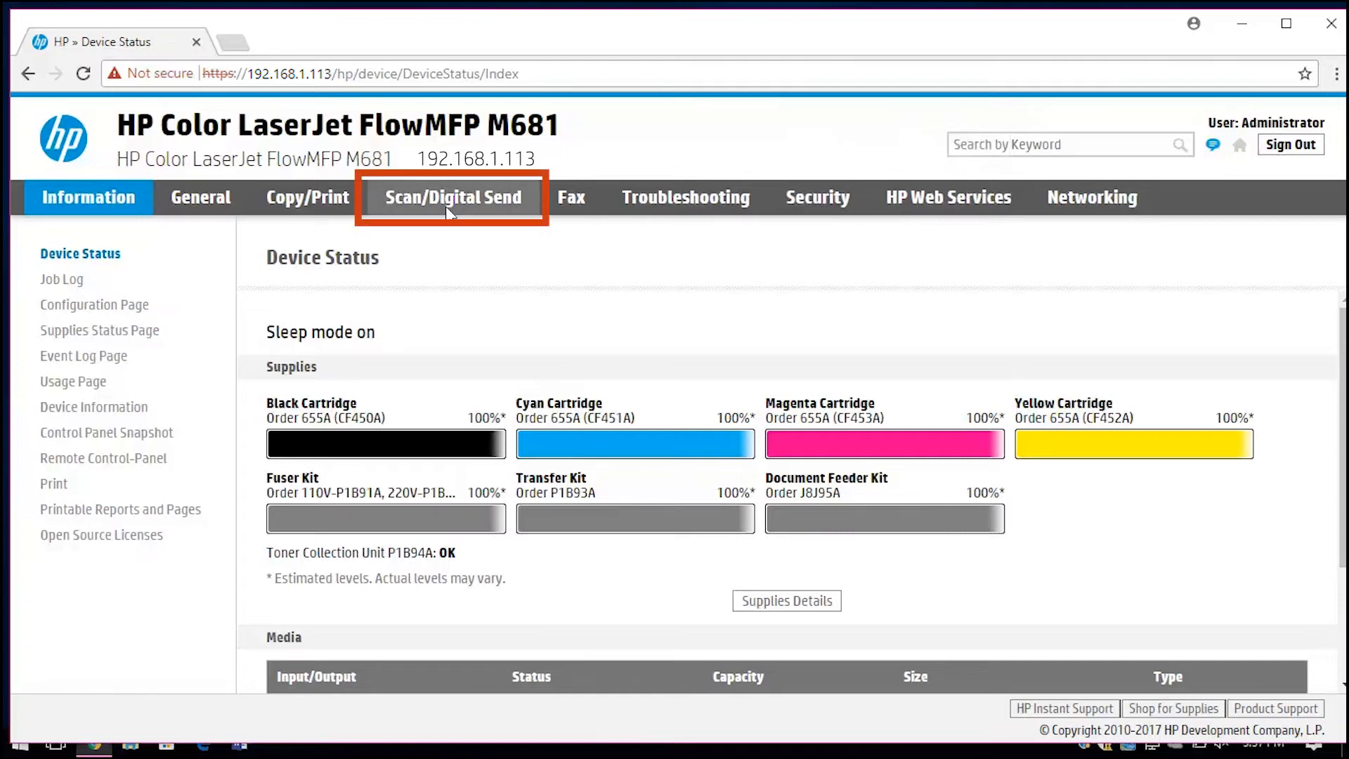
# Step: Go to Scan/Digital Send, then the Scan to SharePoint quick set list
pyautogui.click(453, 197)
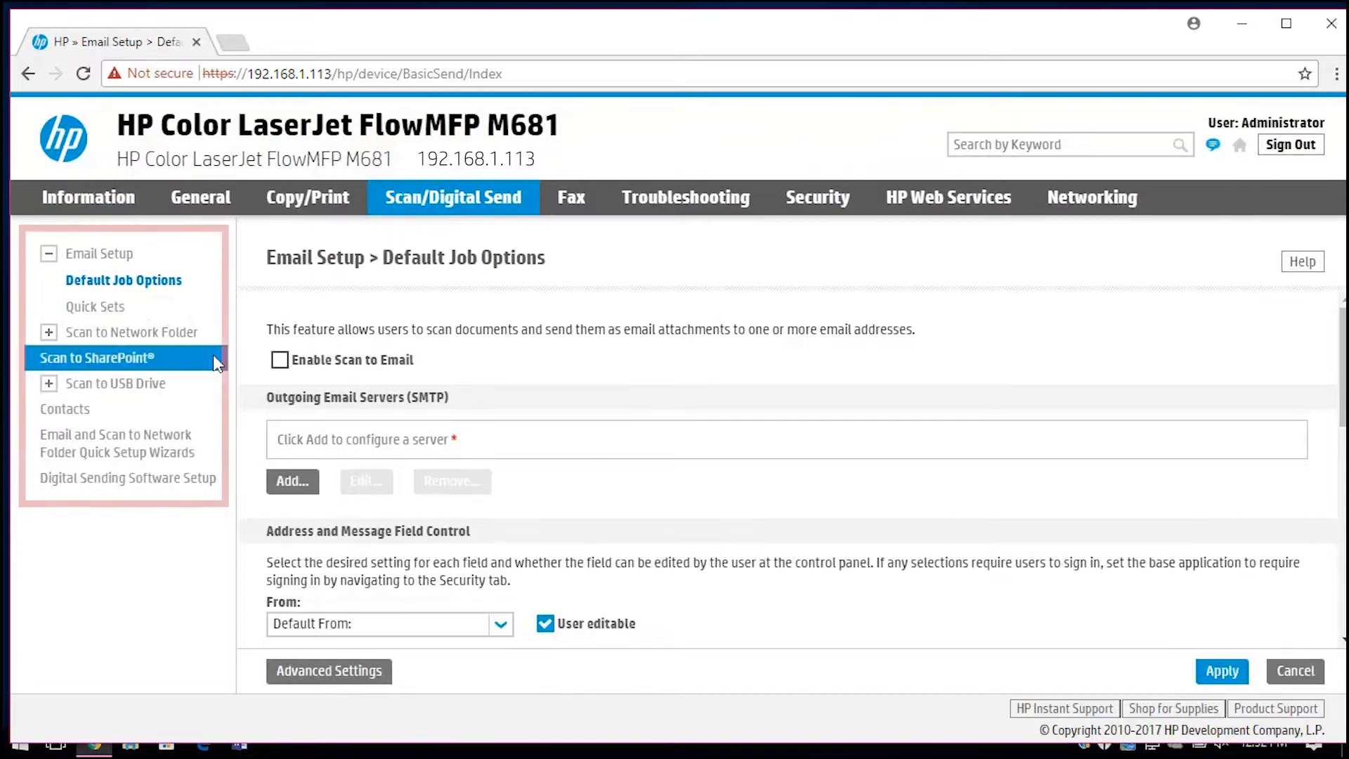
pyautogui.click(95, 357)
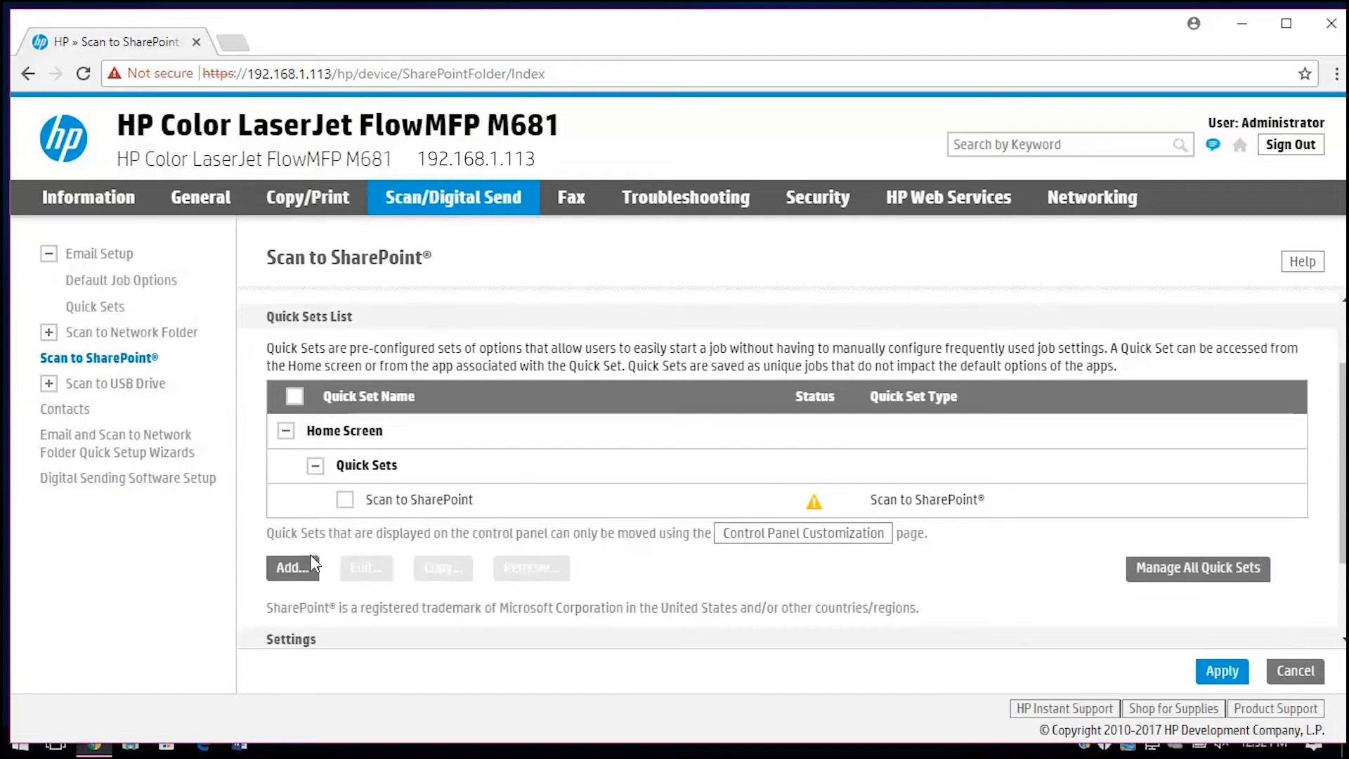
# Step: Create a new instant-start Scan to SharePoint quick set named 'Sca…' through all wizard pages to Finish
pyautogui.click(290, 568)
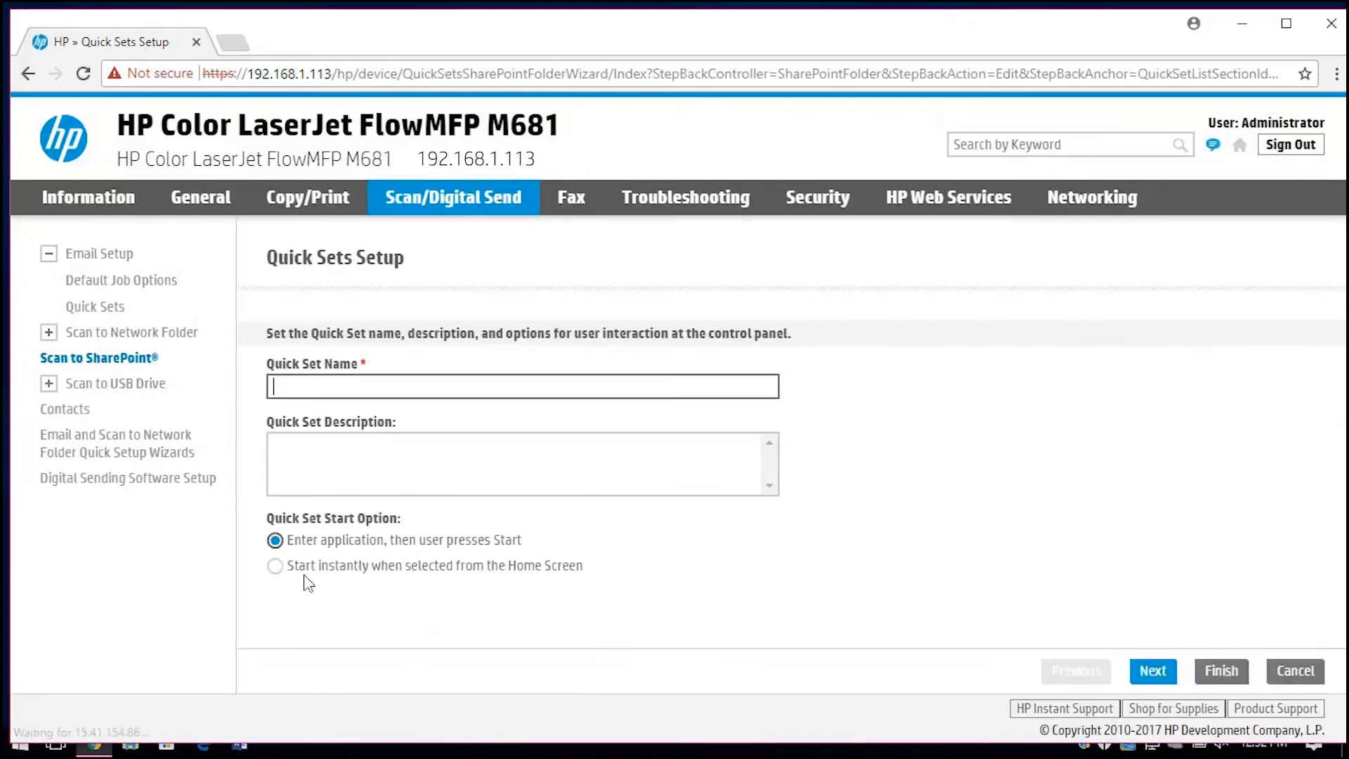
pyautogui.write('Scan to SharePoint')
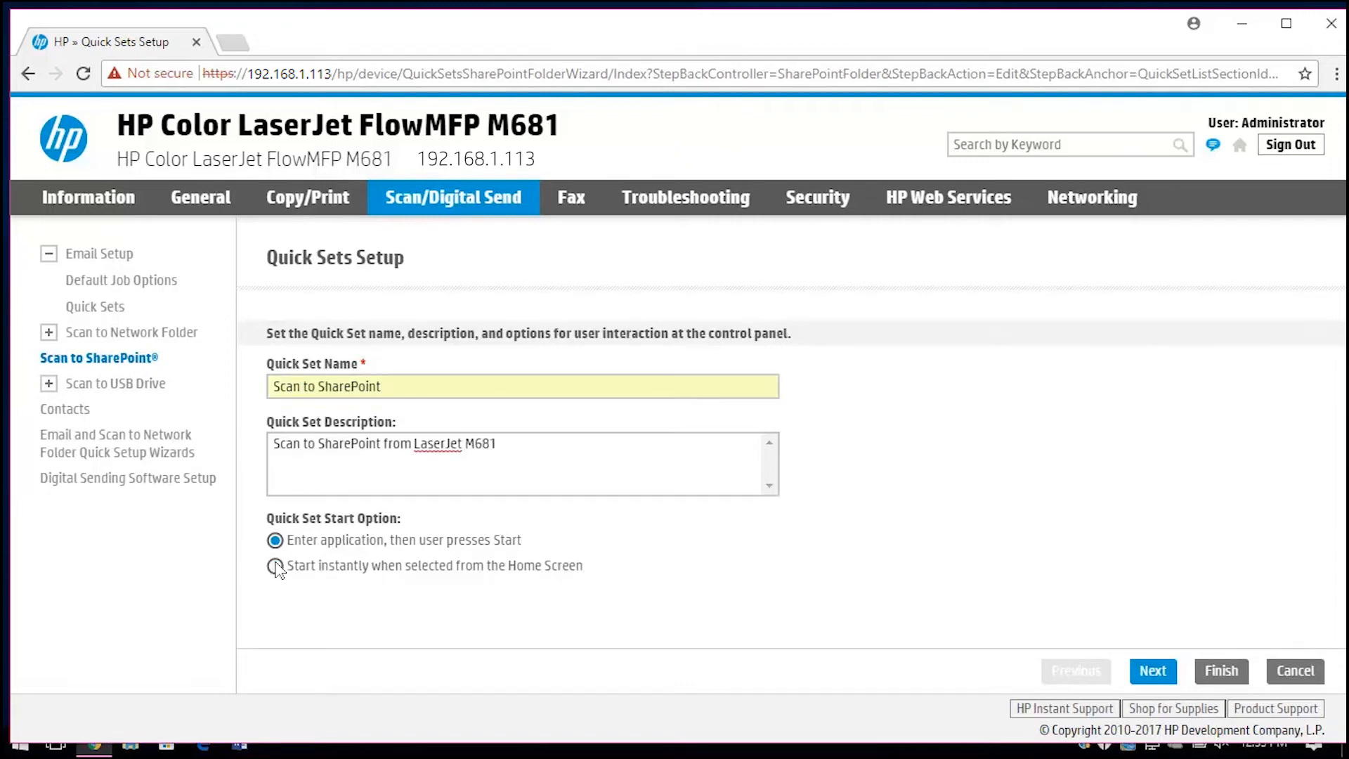
pyautogui.click(1152, 670)
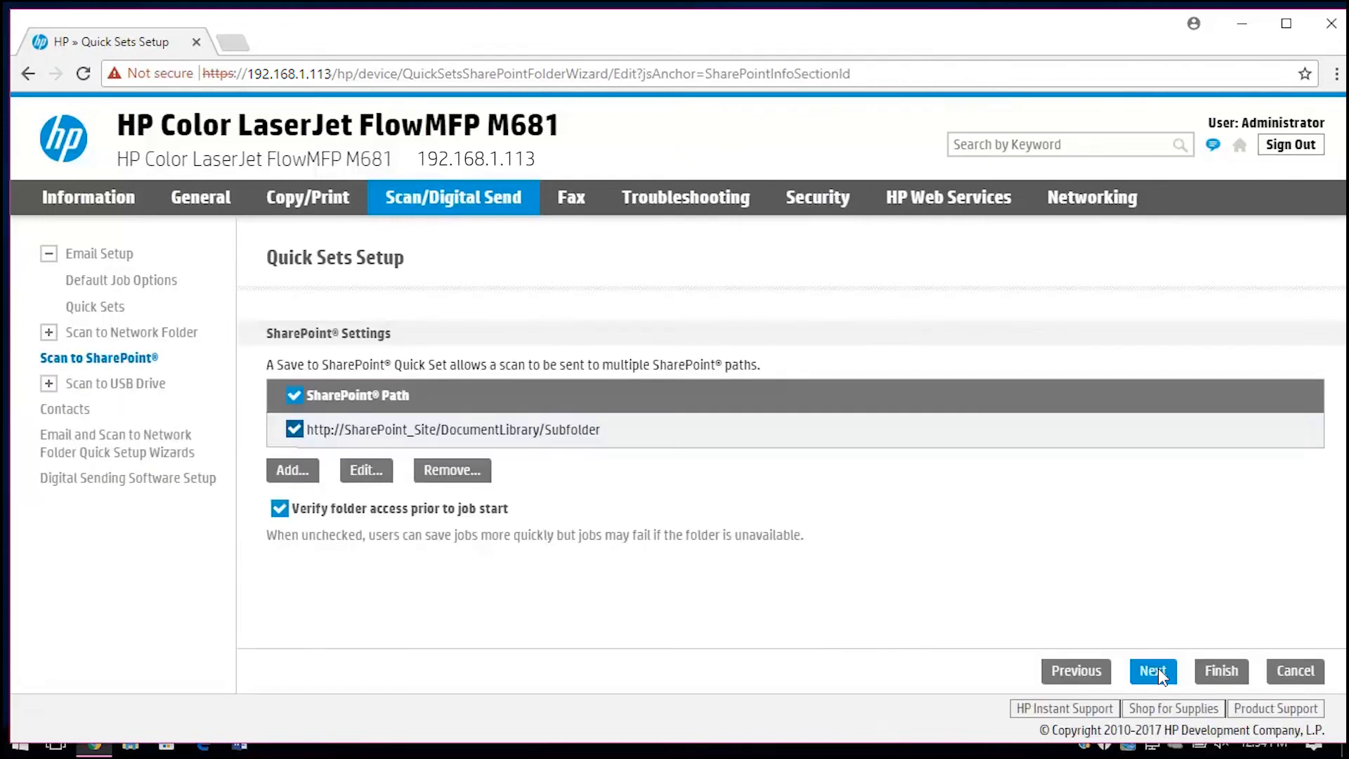
pyautogui.click(1152, 671)
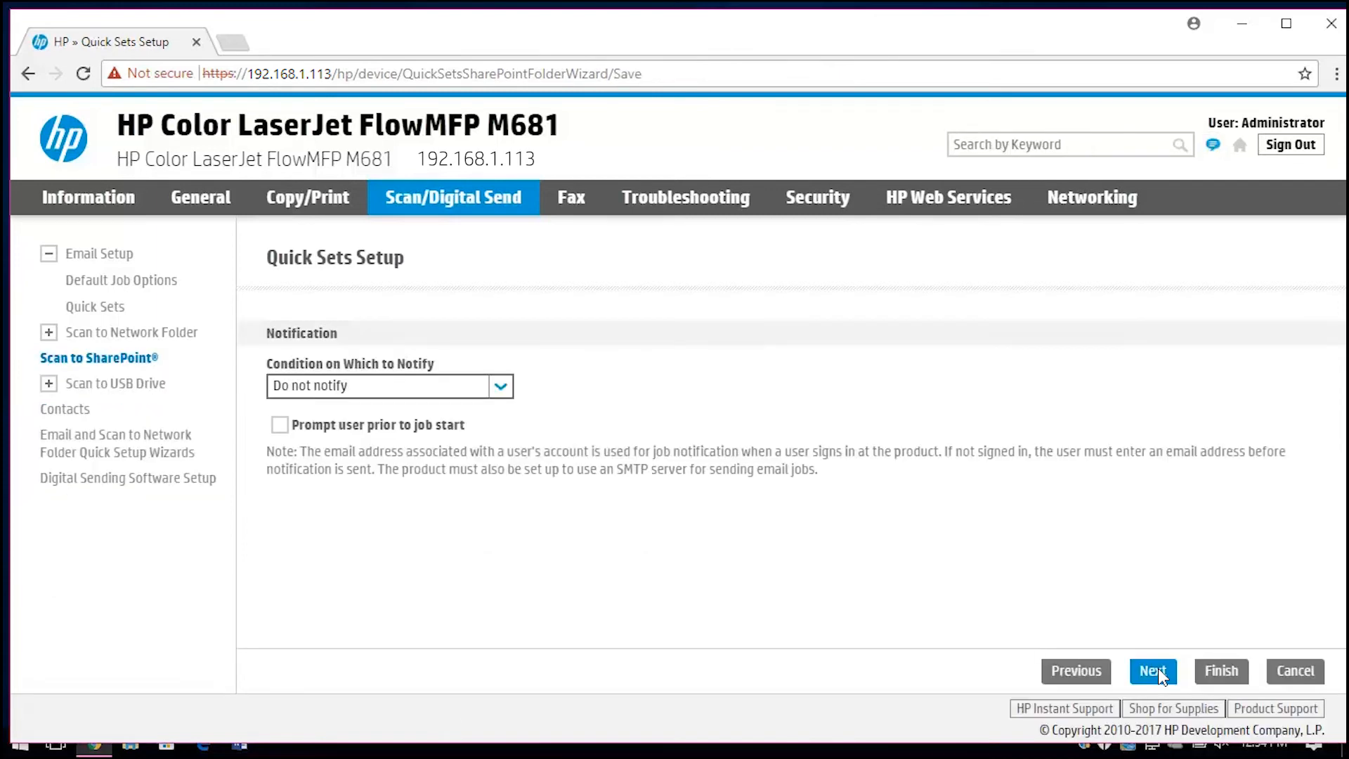
pyautogui.click(1153, 671)
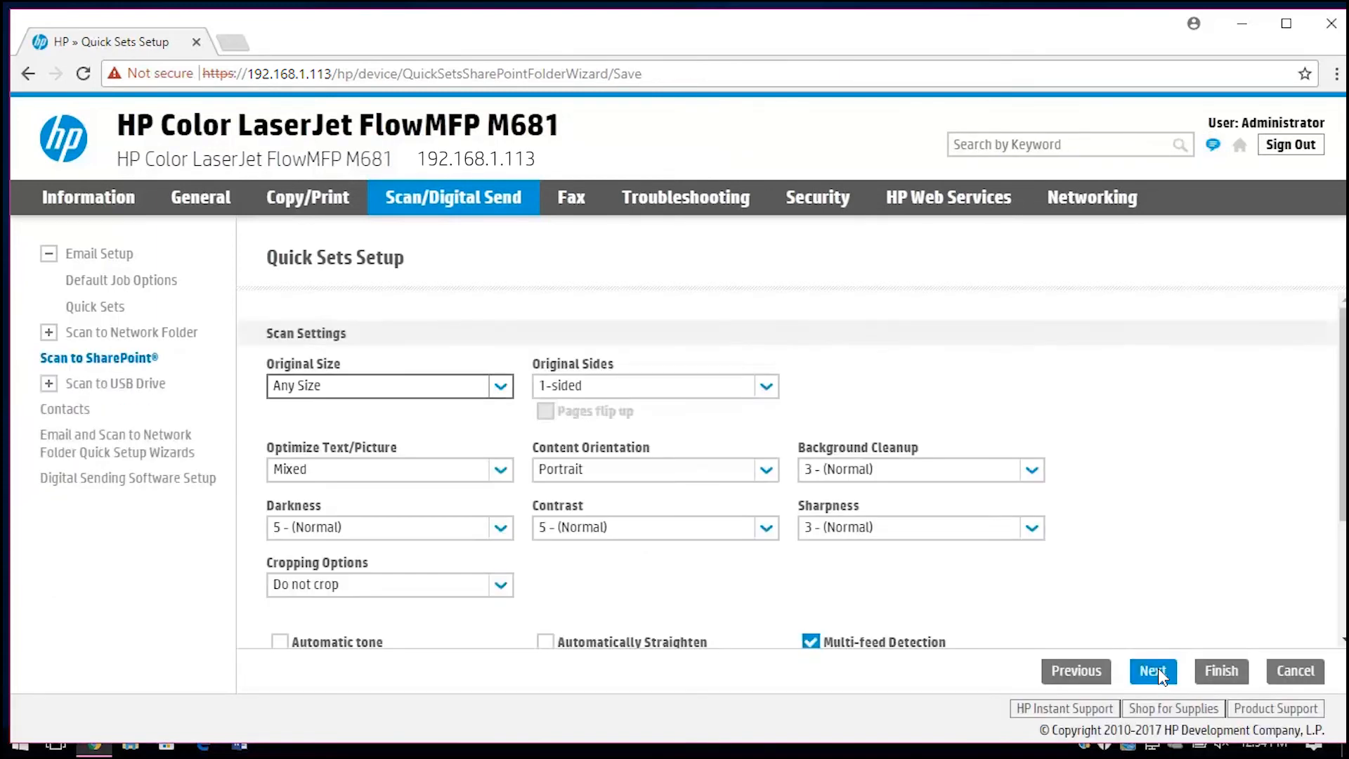
pyautogui.click(1152, 671)
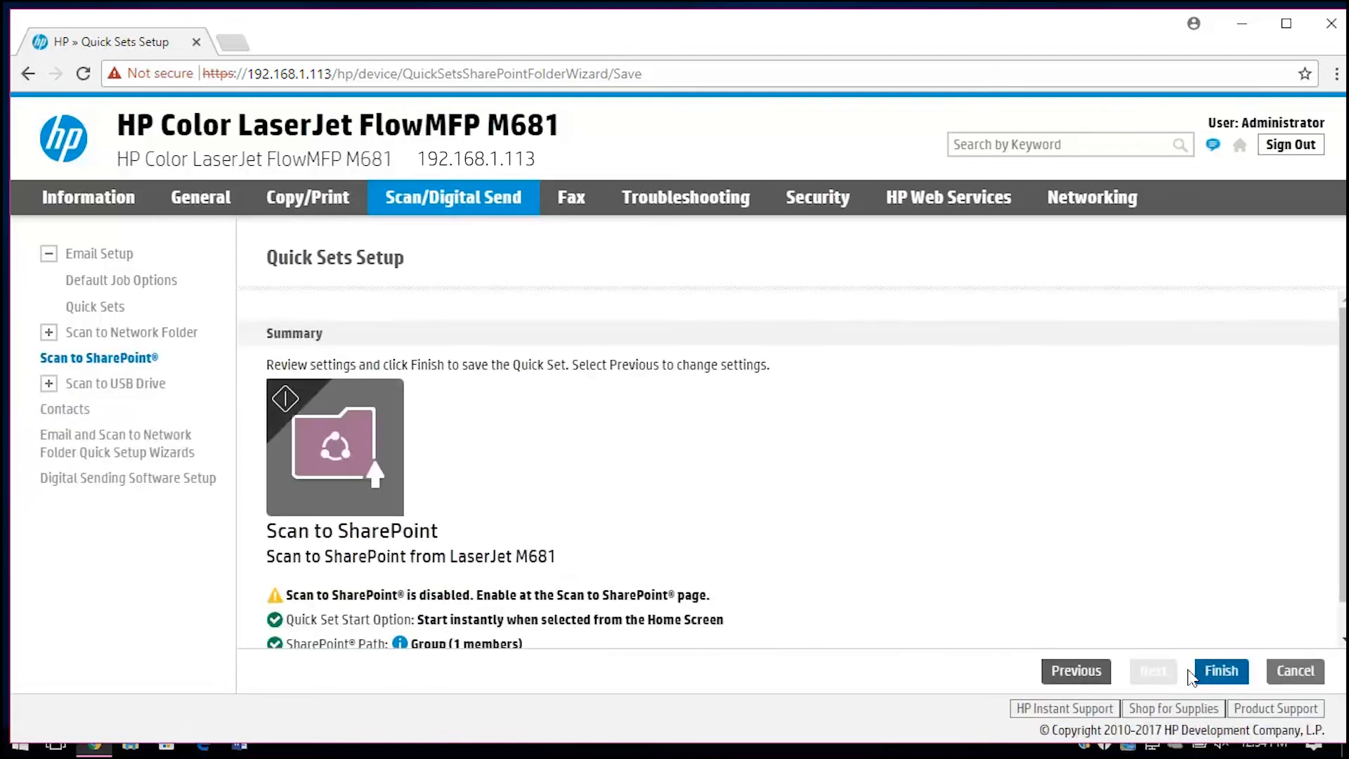
pyautogui.click(1220, 671)
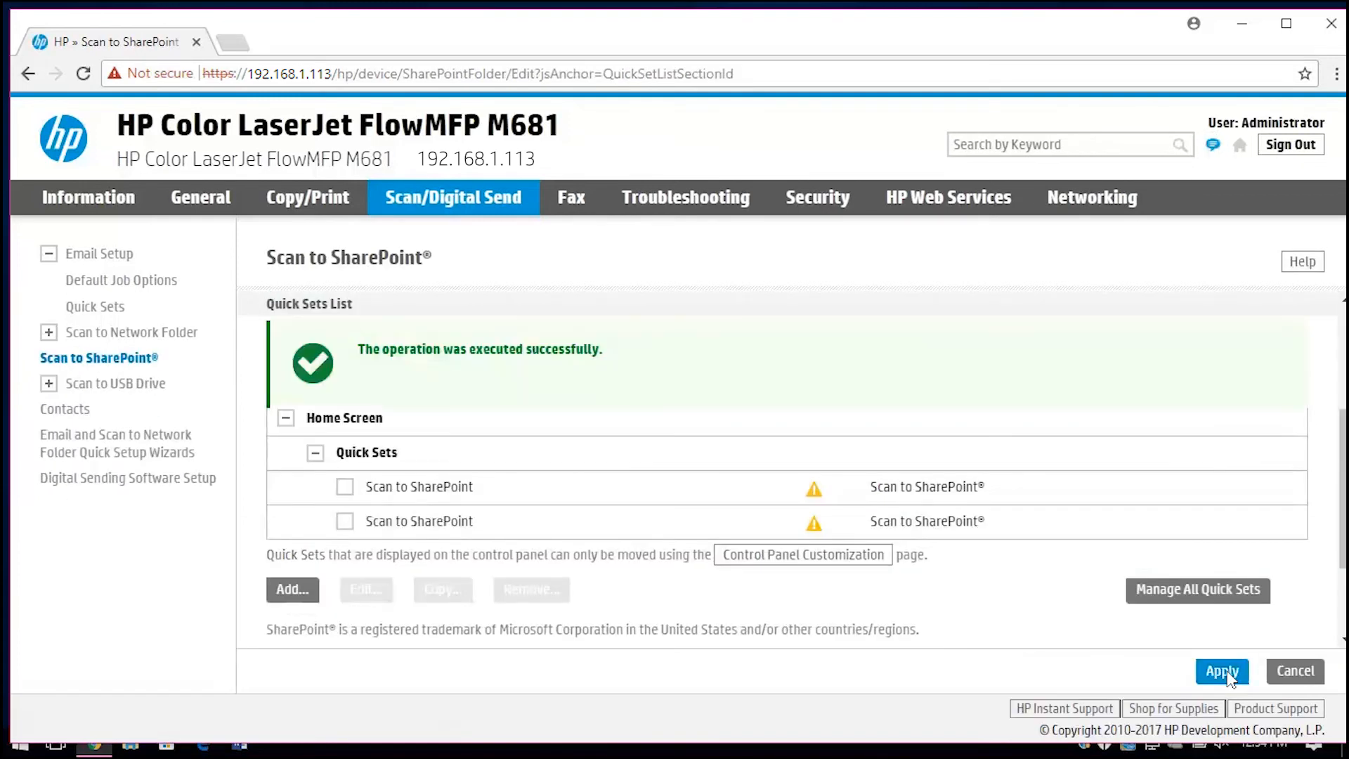